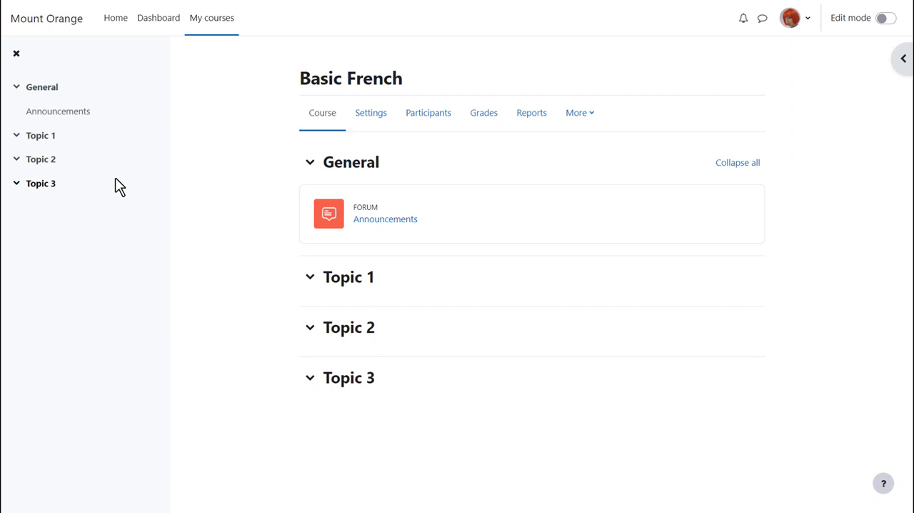
pyautogui.moveTo(18, 53)
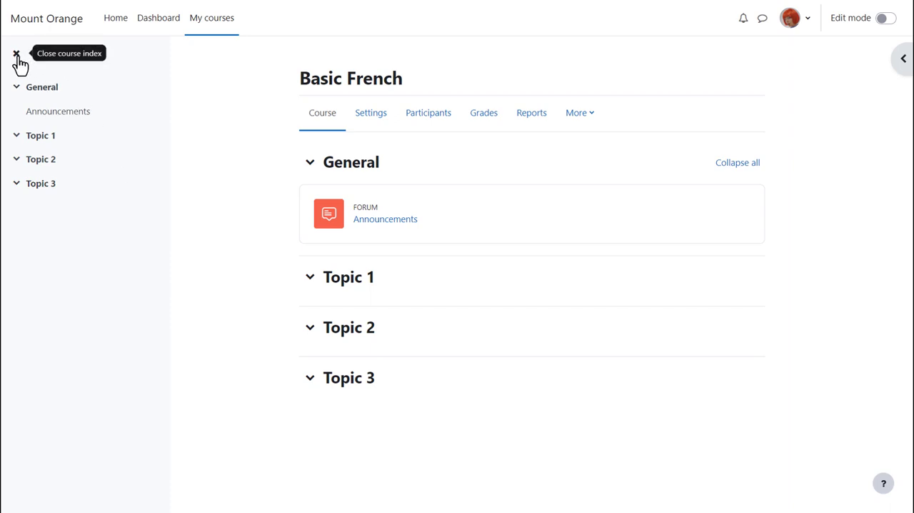
# - Enable Edit mode for the Basic French course and move the Announcements forum into Topic 1
pyautogui.click(16, 55)
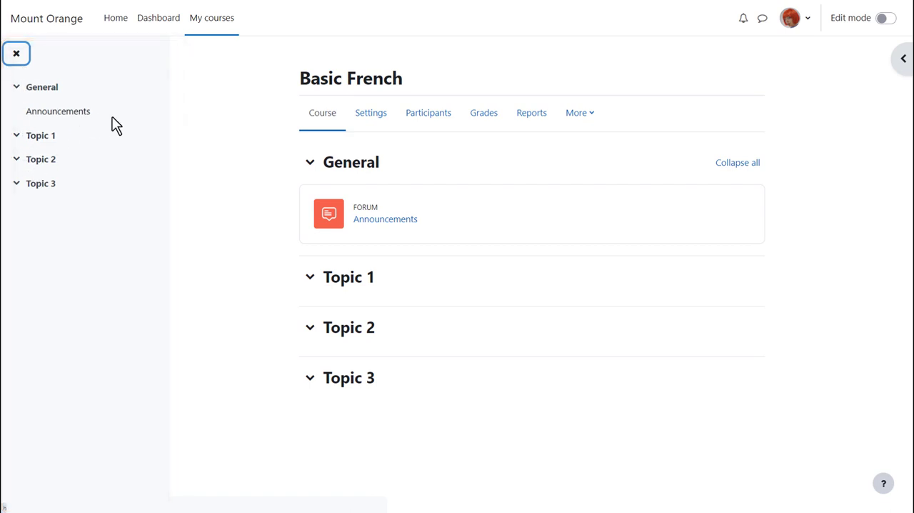
pyautogui.moveTo(902, 59)
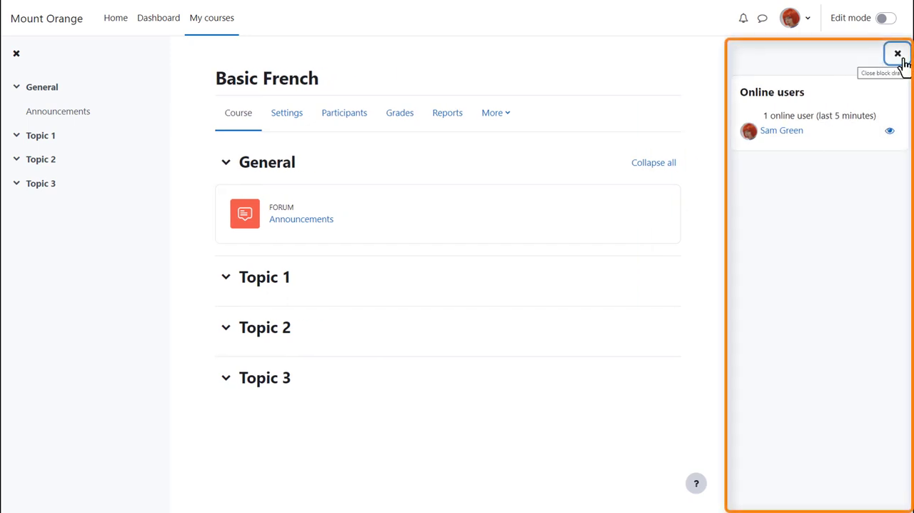
pyautogui.click(897, 54)
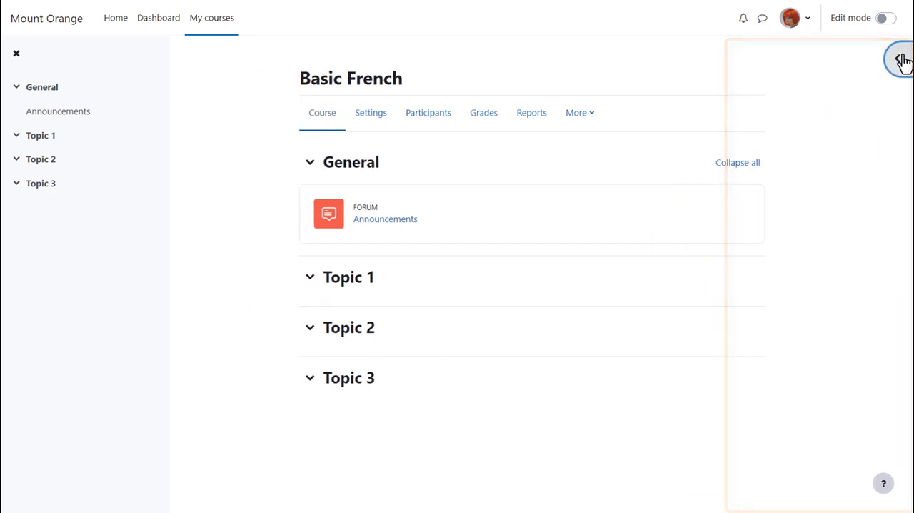
pyautogui.click(902, 57)
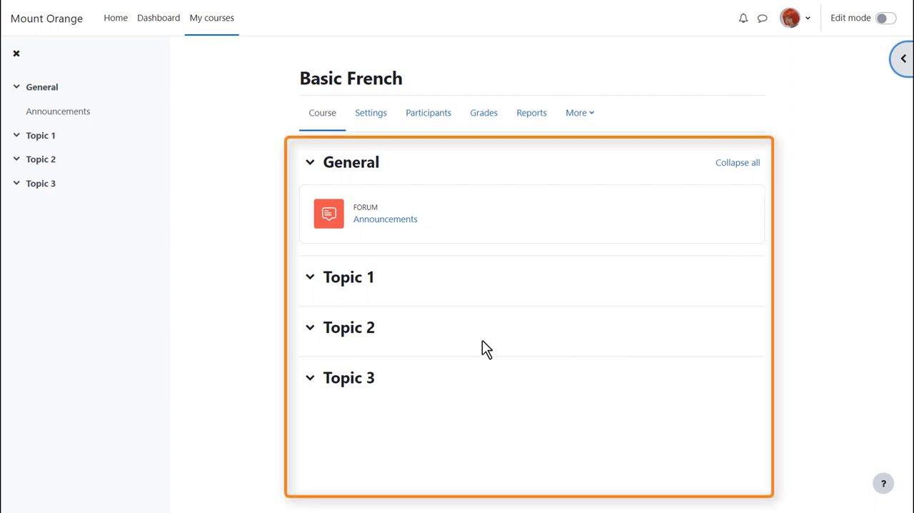
pyautogui.moveTo(480, 330)
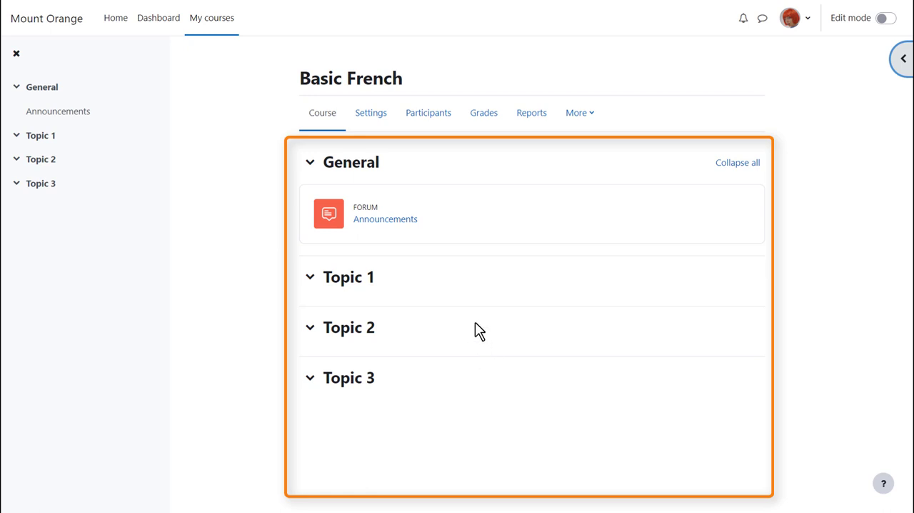
pyautogui.moveTo(480, 289)
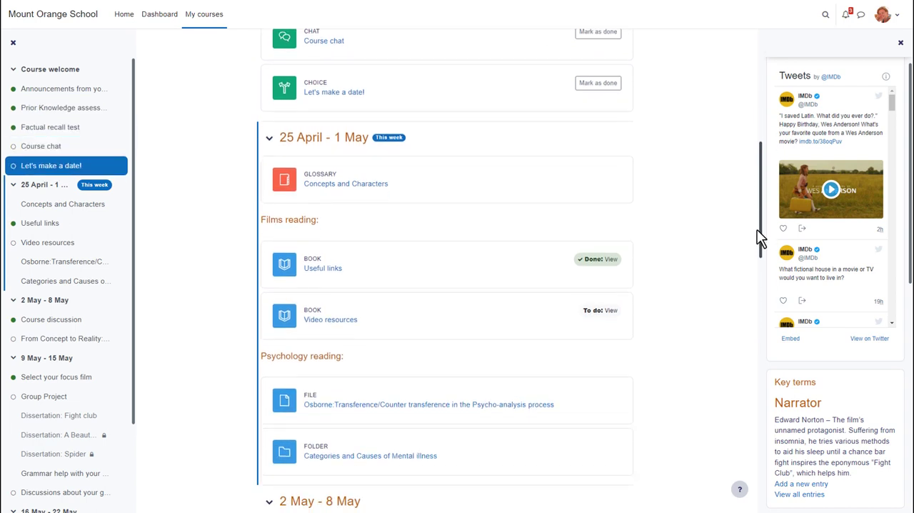
pyautogui.scroll(-3)
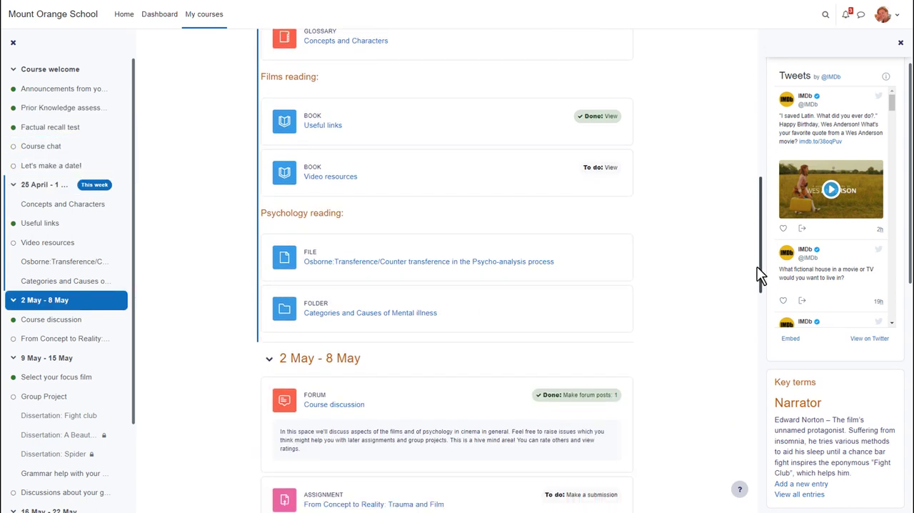
pyautogui.scroll(-3)
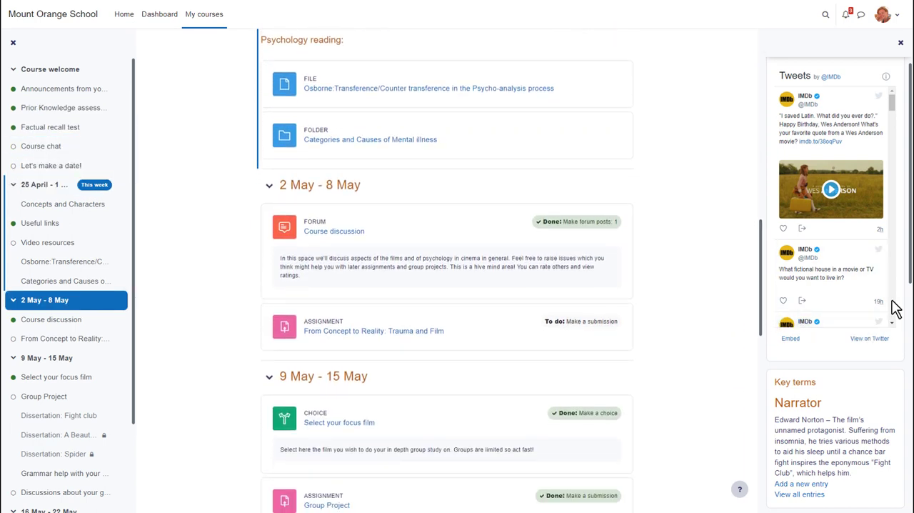
pyautogui.scroll(-3)
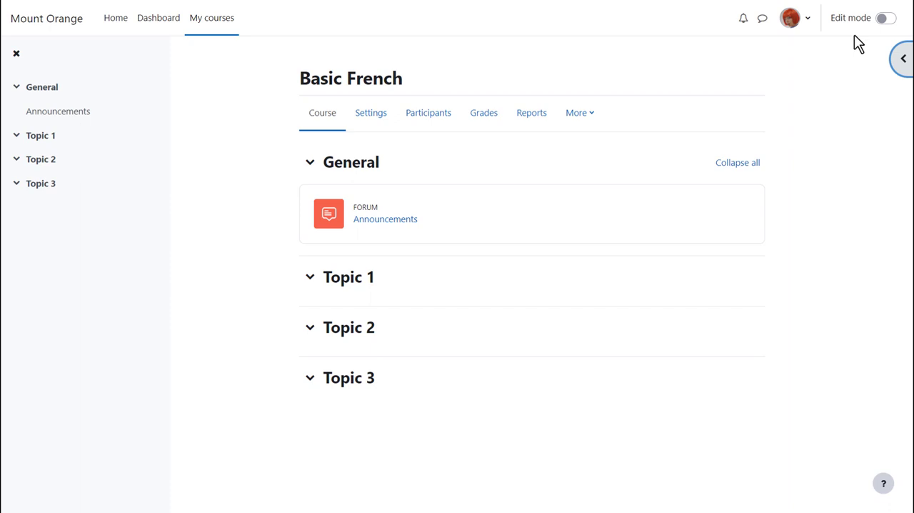
pyautogui.click(884, 17)
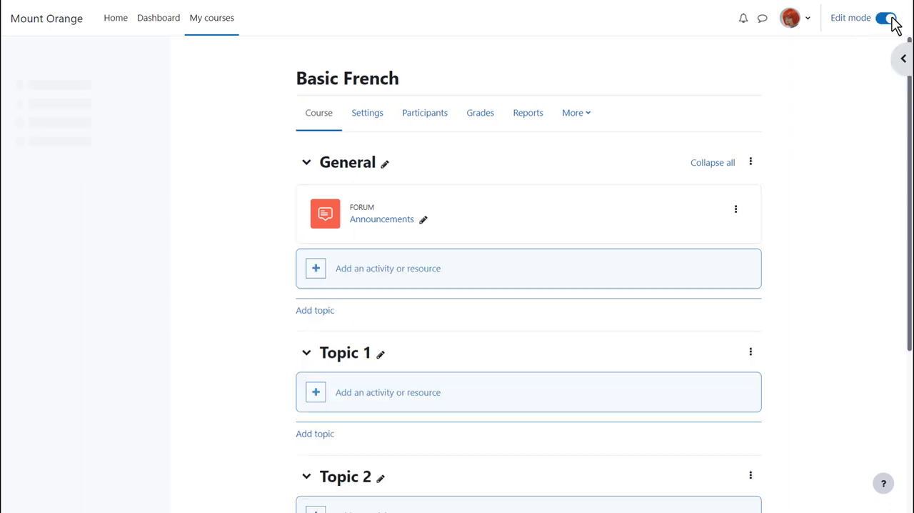
pyautogui.click(903, 57)
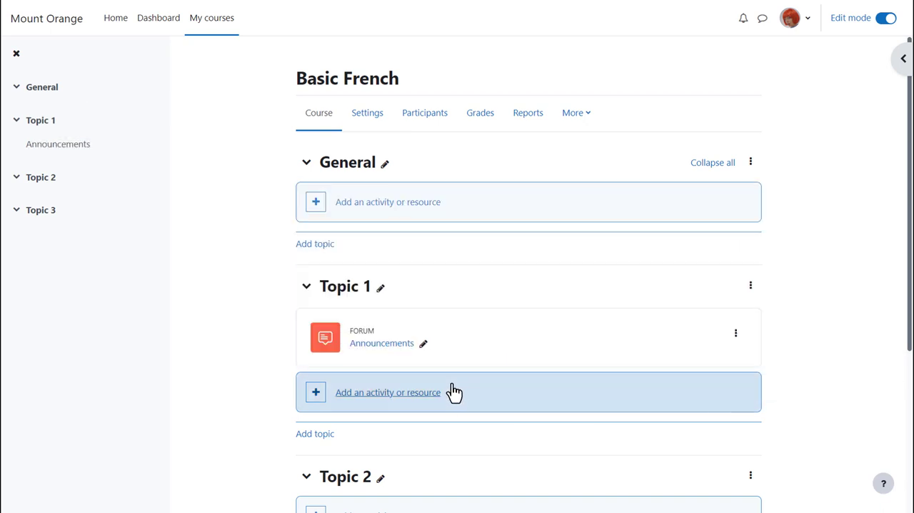
pyautogui.moveTo(57, 143)
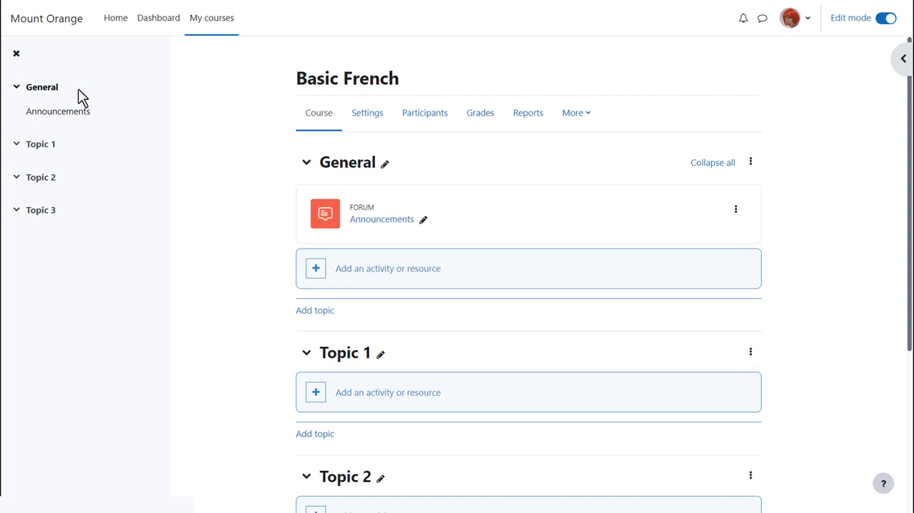
pyautogui.moveTo(157, 168)
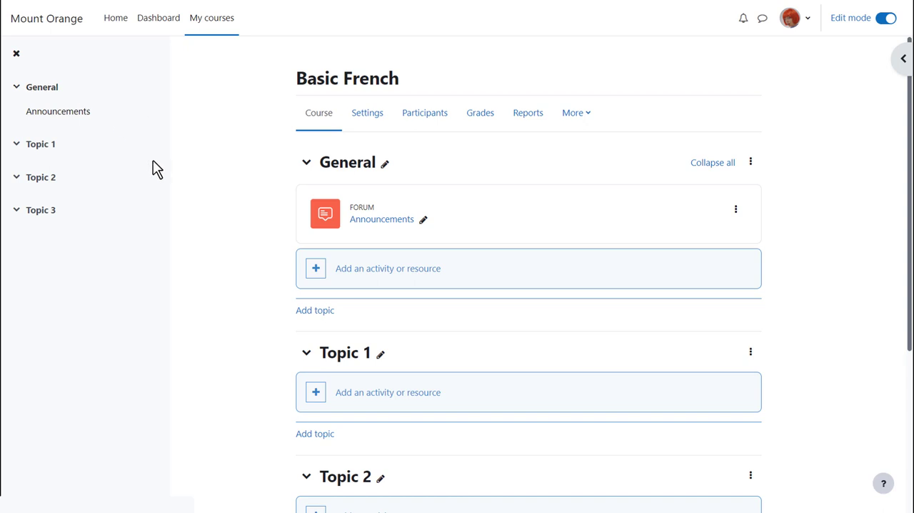
pyautogui.moveTo(346, 270)
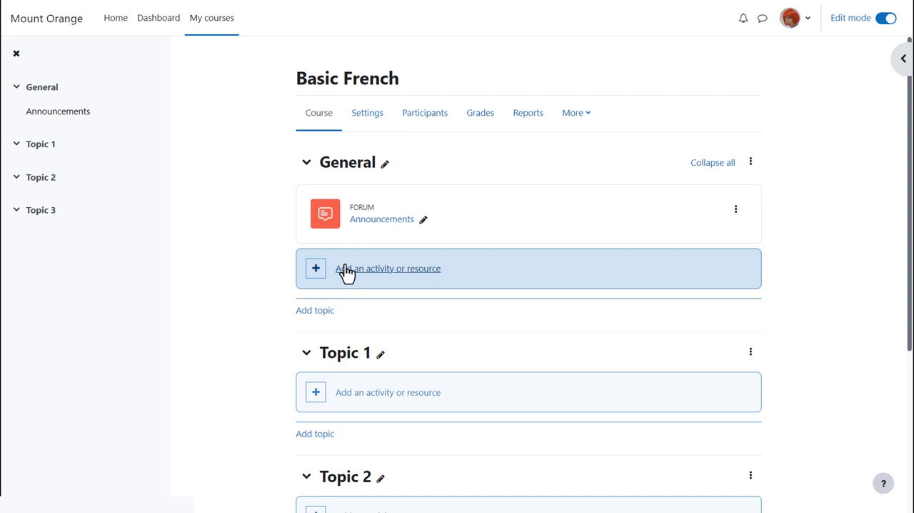
pyautogui.moveTo(360, 374)
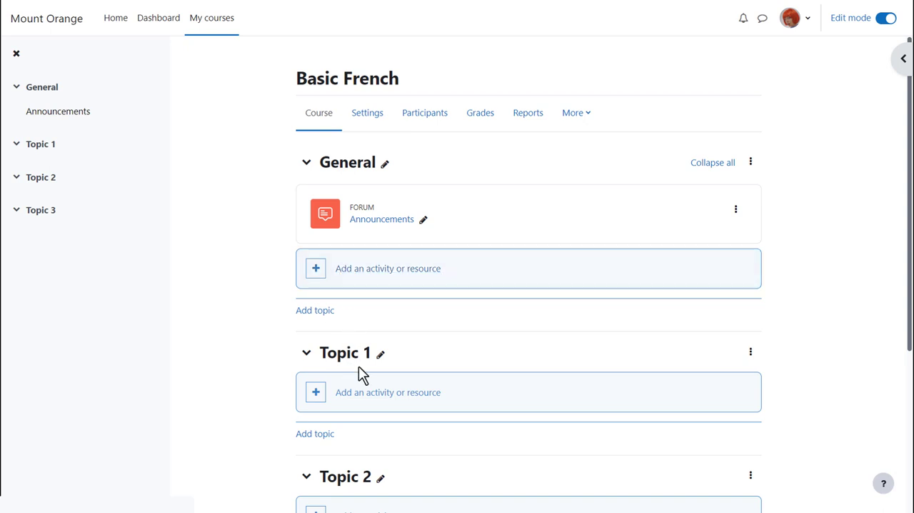
pyautogui.moveTo(371, 399)
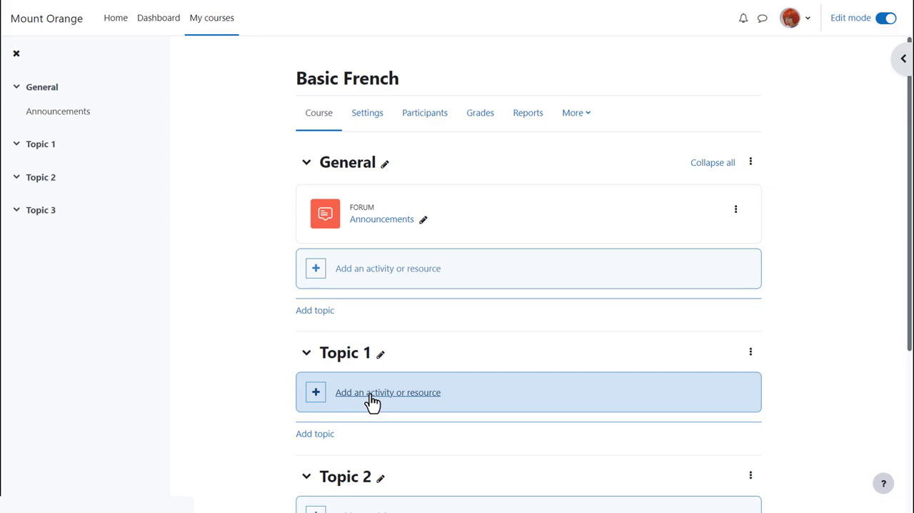
# - Open the 'Add an activity or resource' chooser for Topic 1
pyautogui.click(388, 391)
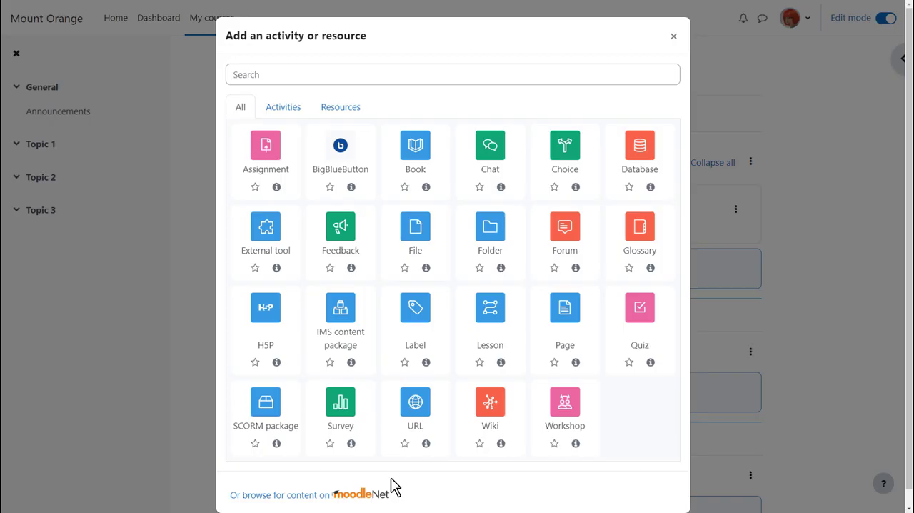